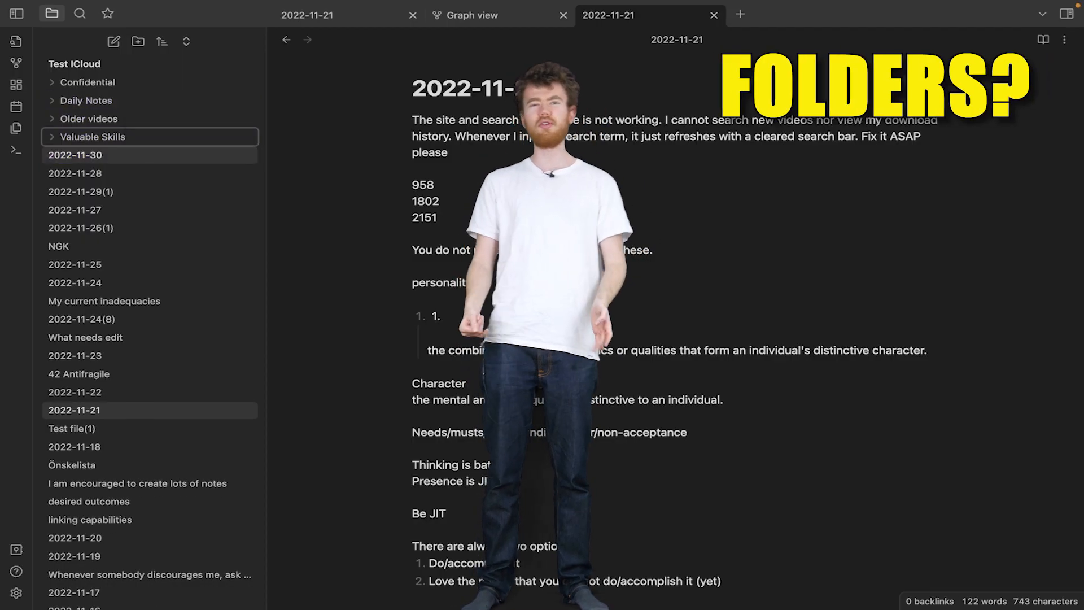
- Switch from the 2022-11-21 daily note to the 2022-11-30 note in the file explorer
{"action": "left_click", "coordinate": [75, 155]}
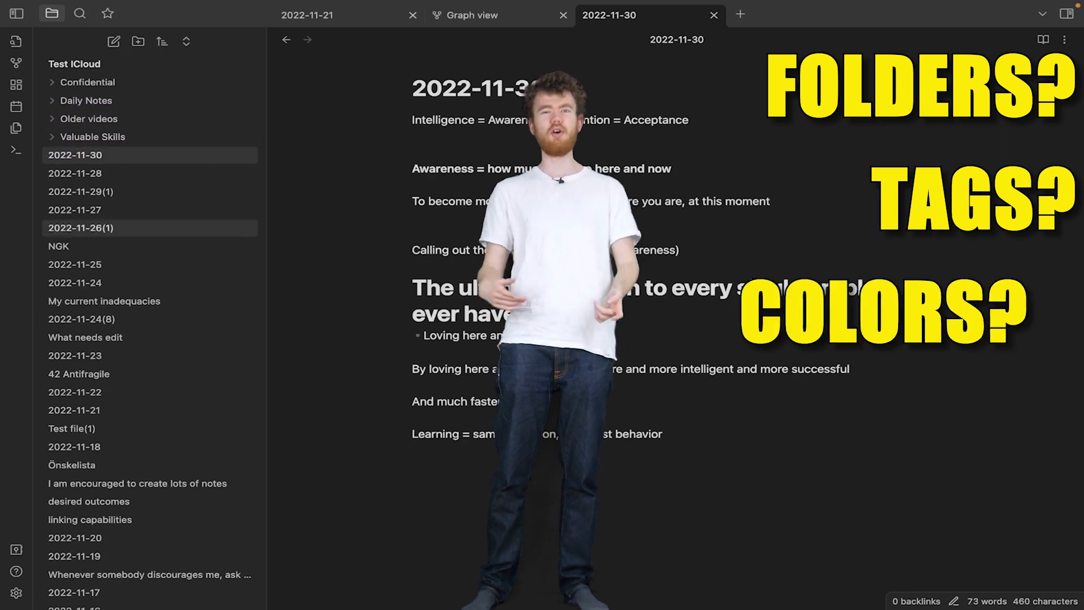
{"action": "left_click_drag", "start_coordinate": [74, 154], "coordinate": [83, 100]}
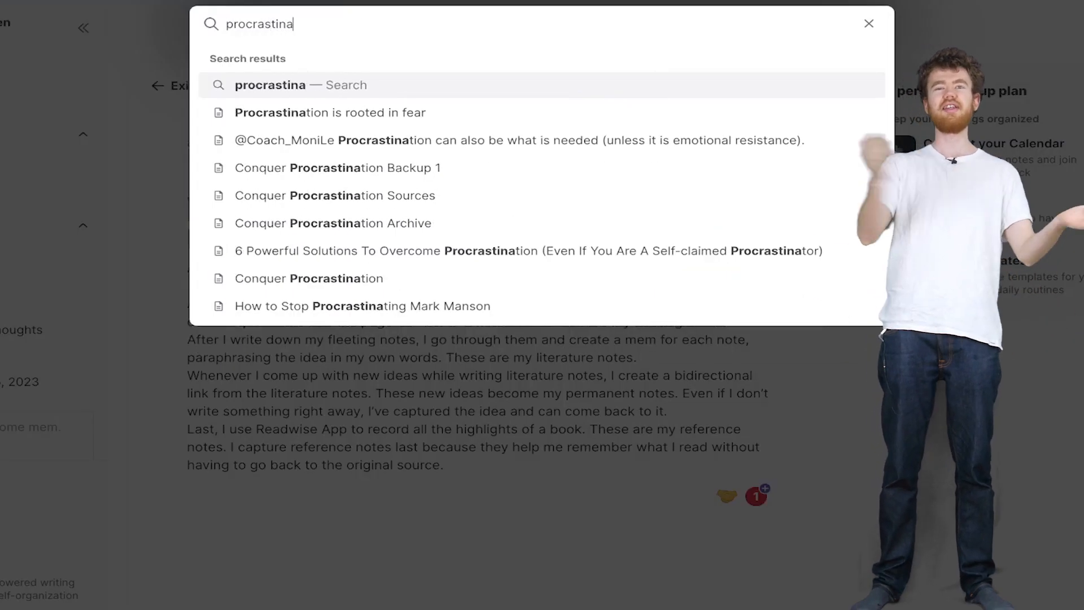
- Run the Mem search and browse the month-grouped results with highlighted matches
{"action": "key", "text": "Enter"}
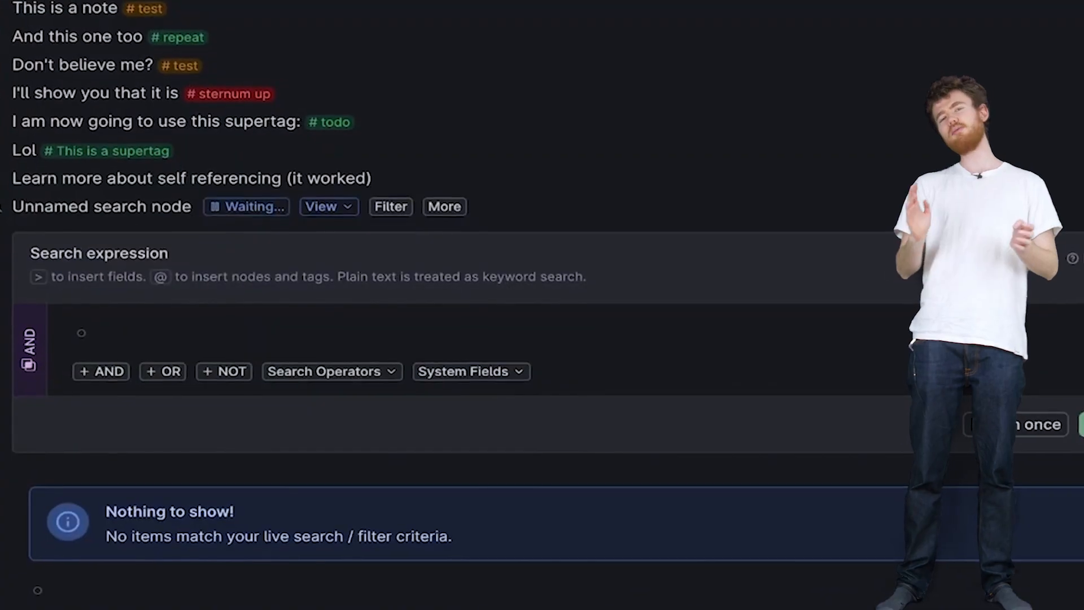
{"action": "type", "text": "Beli"}
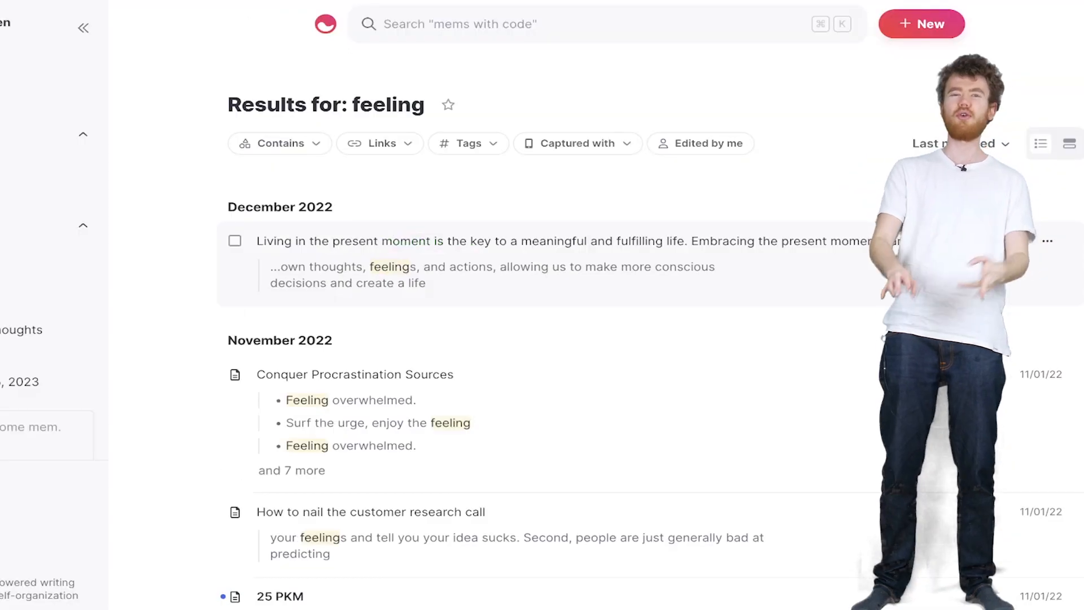
{"action": "scroll", "scroll_direction": "down", "scroll_amount": 3}
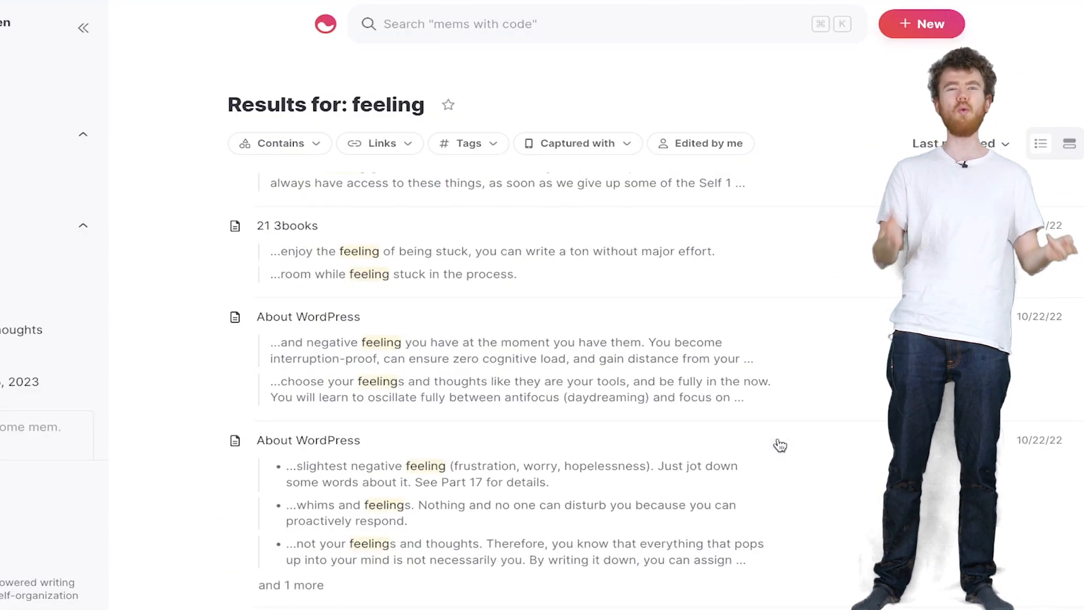
{"action": "scroll", "scroll_direction": "down", "scroll_amount": 3}
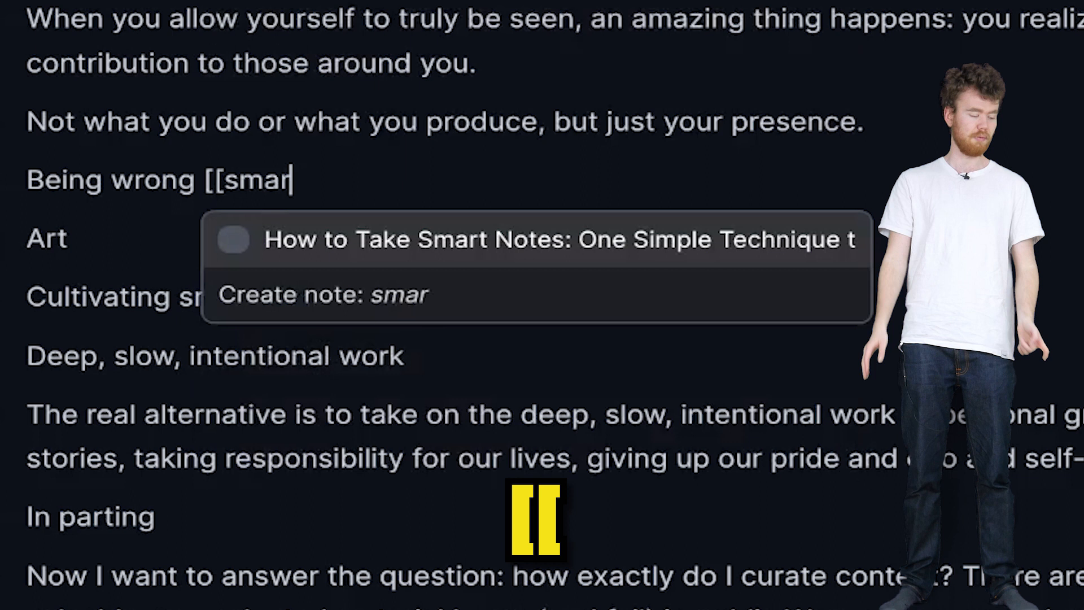
- Link the Being wrong line to the How to Take Smart Notes note via the [[ popup
{"action": "left_click", "coordinate": [535, 239]}
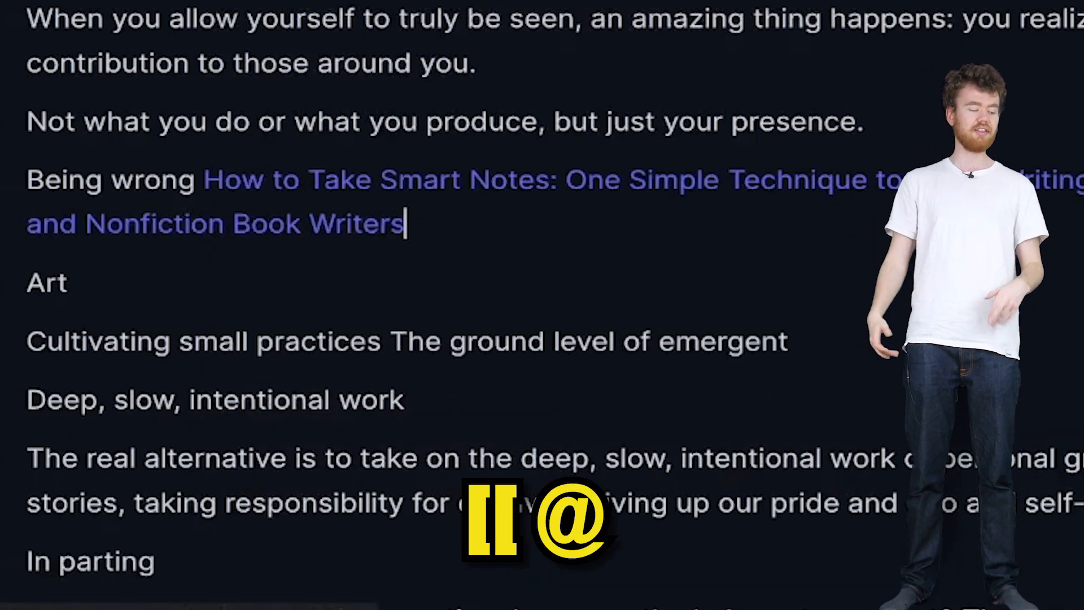
{"action": "type", "text": "[["}
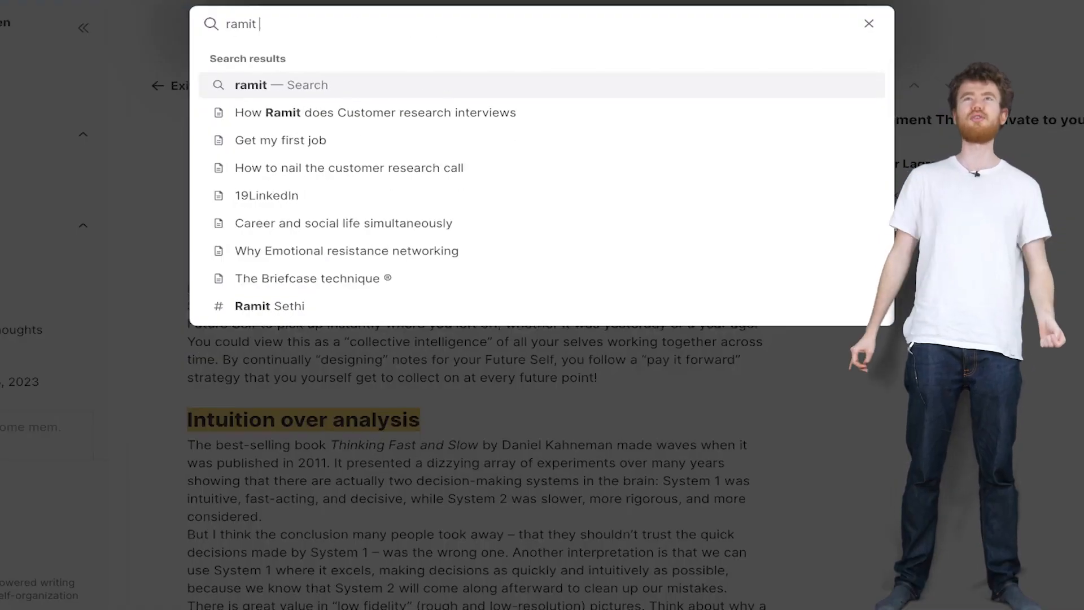
- Pick a result from the ramit search list showing notes and the Ramit Sethi tag
{"action": "left_click", "coordinate": [269, 305]}
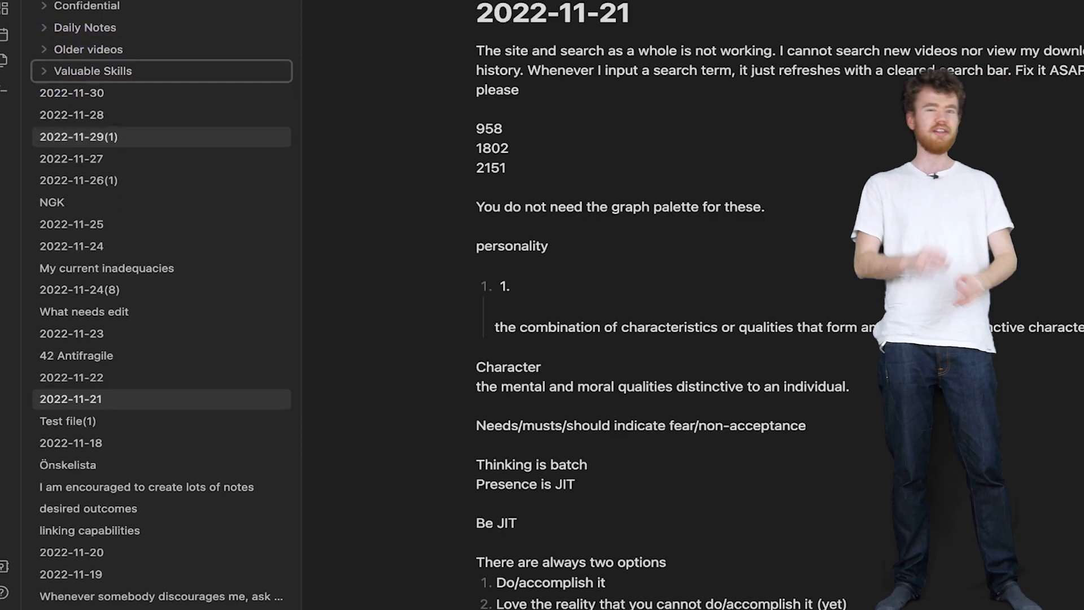
- Open 2022-11-30 and select the five newest daily notes together in the explorer
{"action": "left_click", "coordinate": [72, 93]}
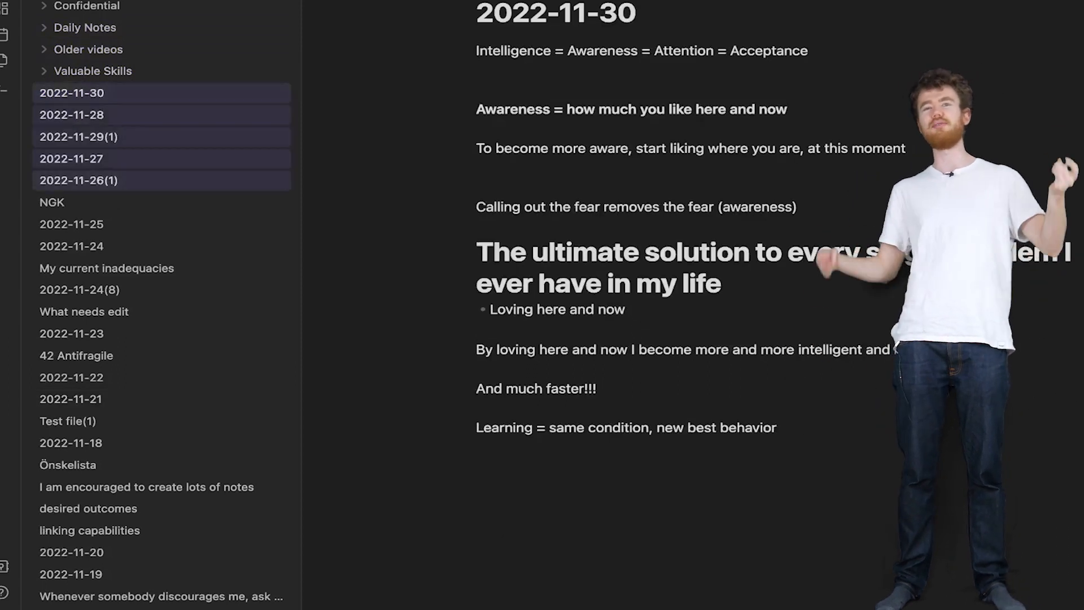
{"action": "left_click_drag", "start_coordinate": [71, 92], "coordinate": [87, 27]}
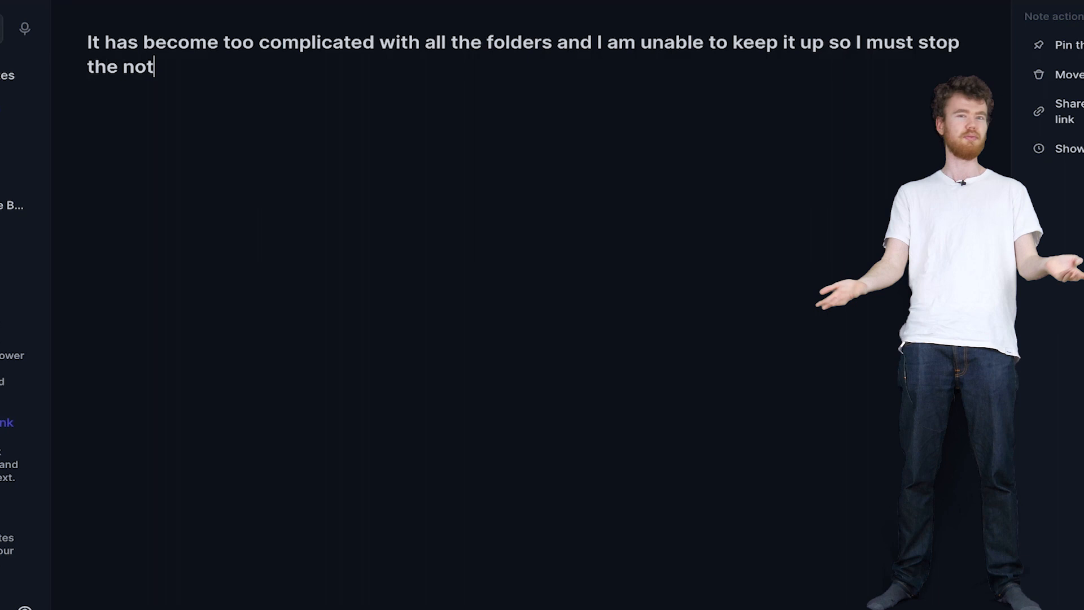
- Follow a link in the Index JITPM note, then search the video editor media for 'arro'
{"action": "type", "text": "e-takin"}
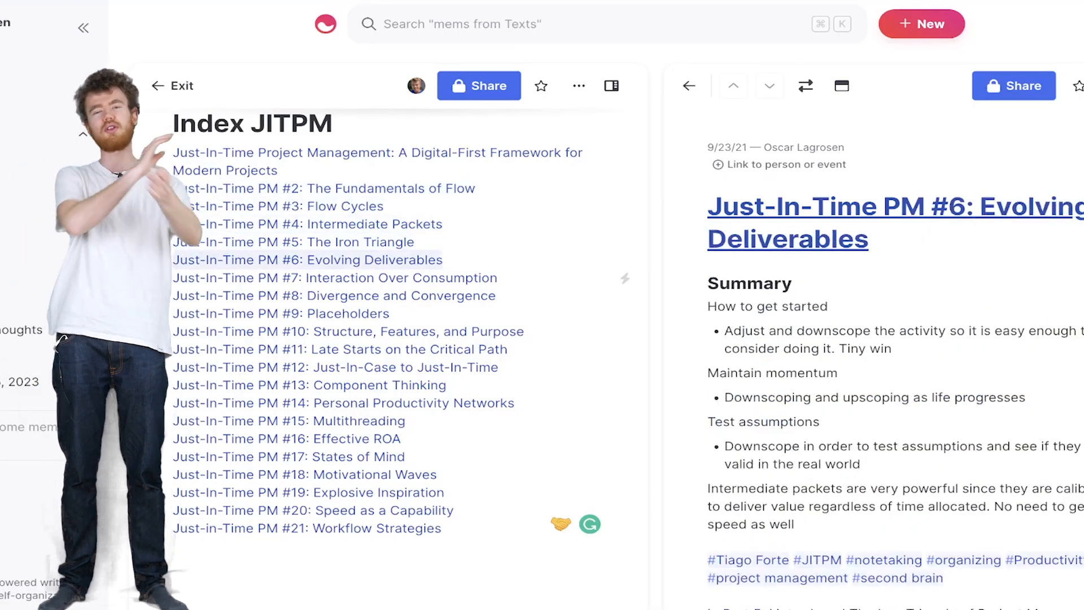
{"action": "left_click", "coordinate": [334, 278]}
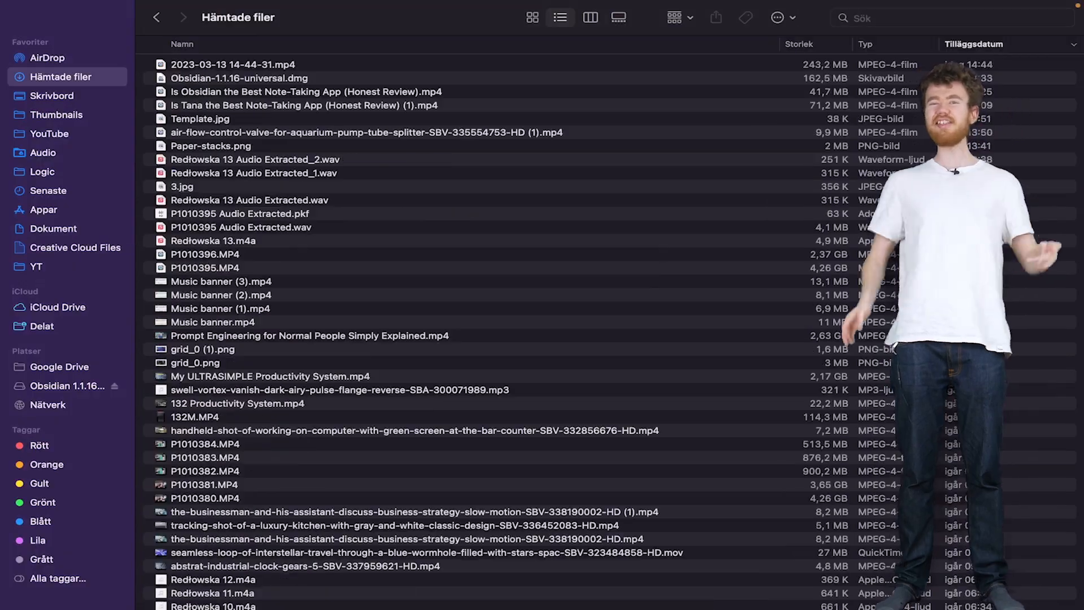
{"action": "scroll", "scroll_direction": "down", "scroll_amount": 3}
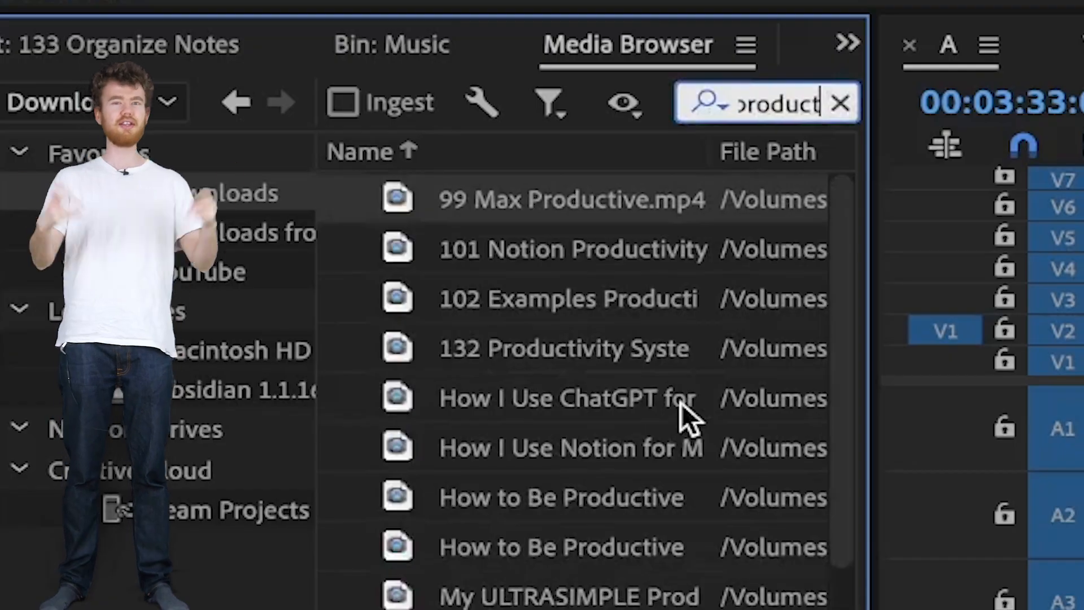
{"action": "type", "text": "arro"}
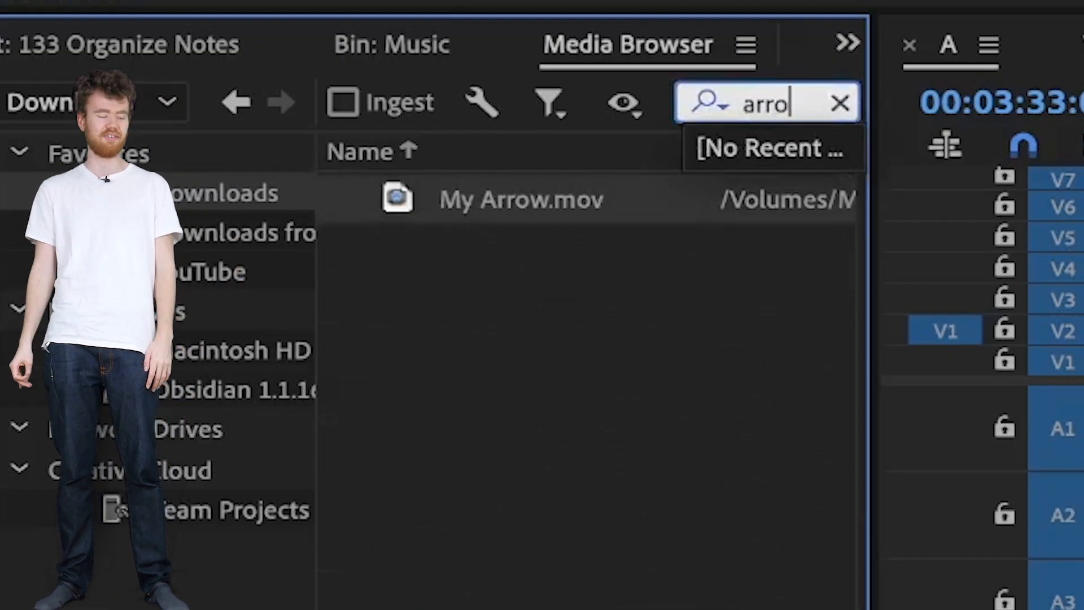